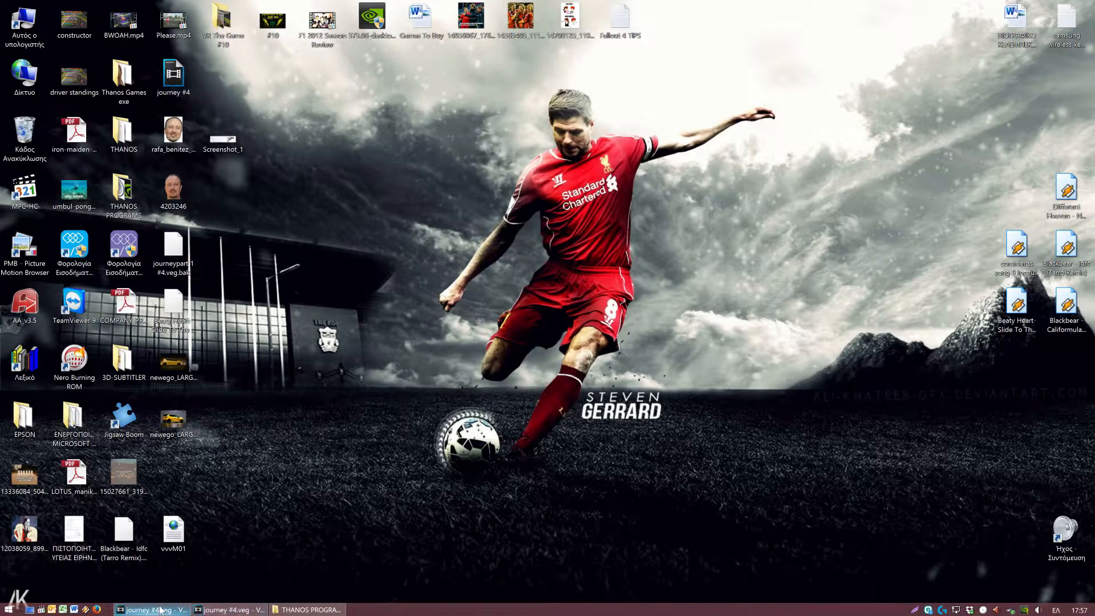
- Bring the journey #4 project in Vegas Pro to the front from the taskbar
click(151, 609)
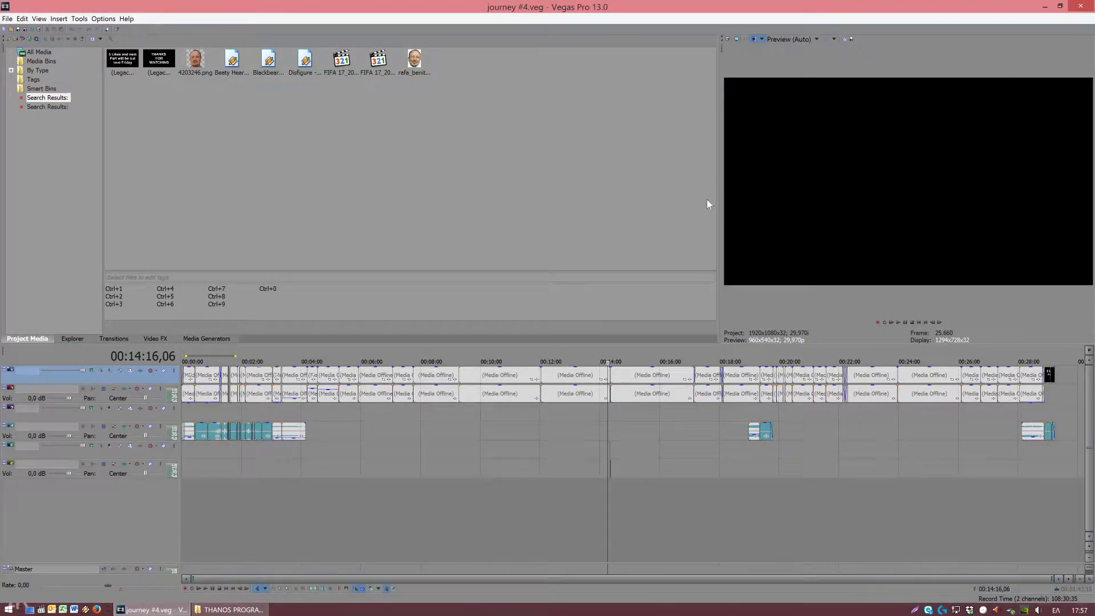
mouse_move(719, 203)
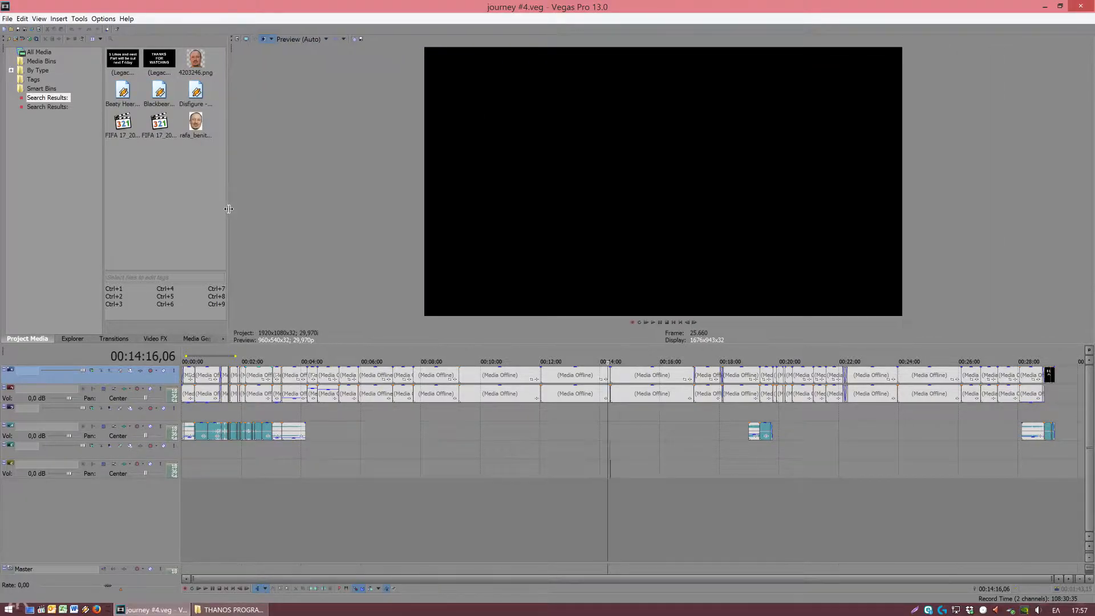
mouse_move(224, 506)
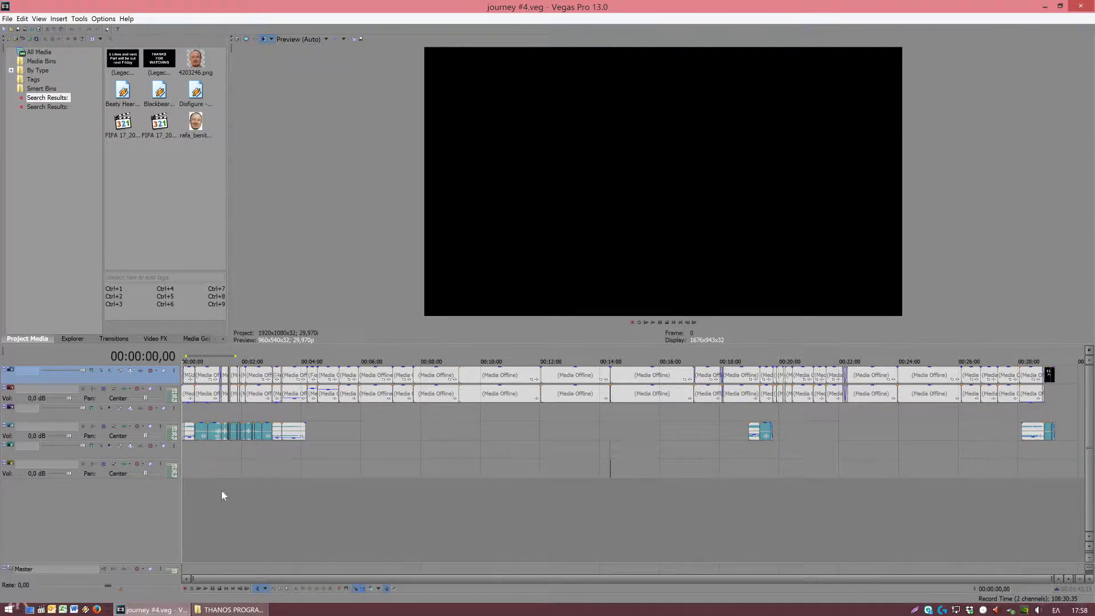
- Scrub the playhead near the end, to mid-project where the photo shows, and around 22 minutes
click(251, 362)
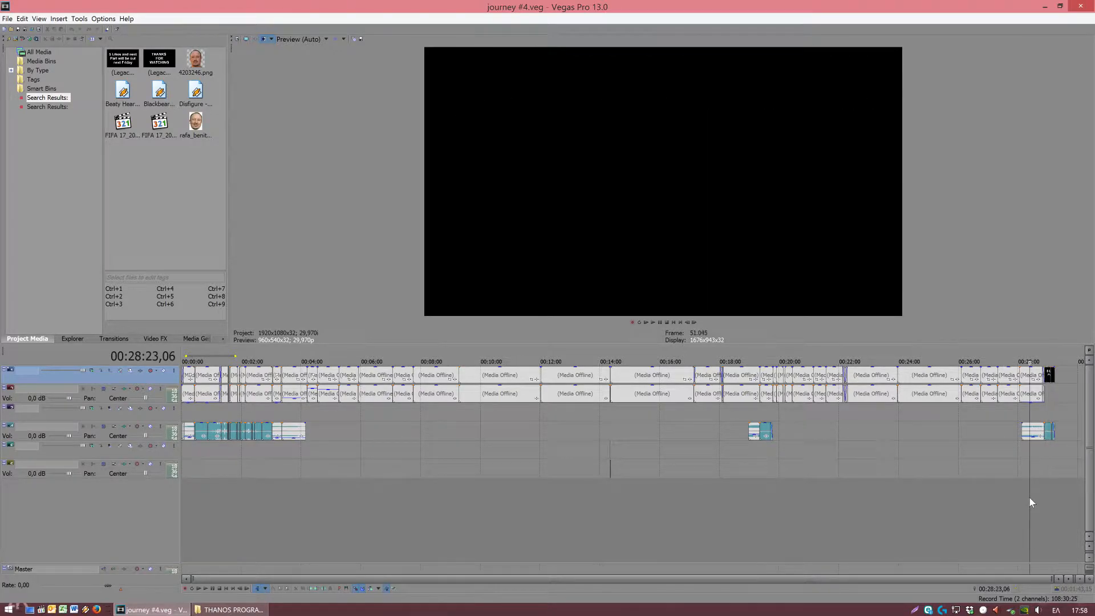
click(609, 375)
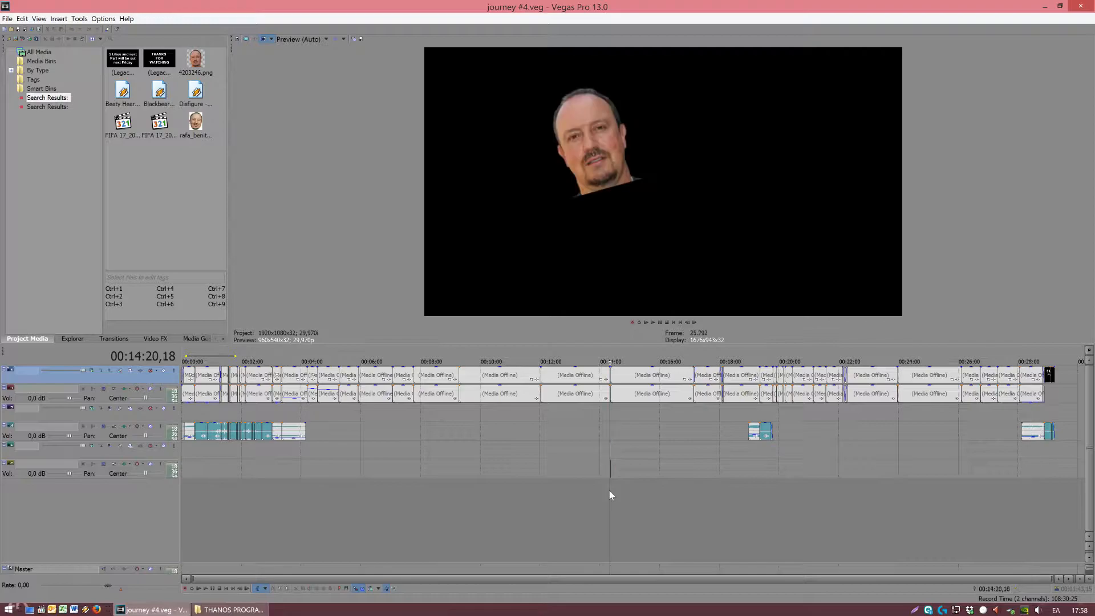
mouse_move(799, 500)
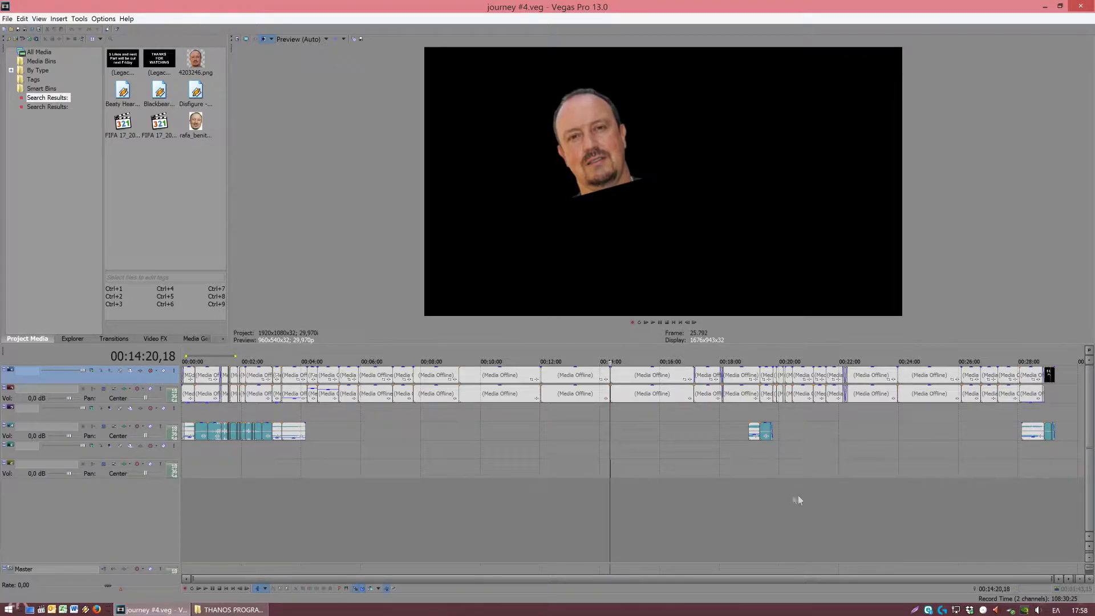
click(756, 375)
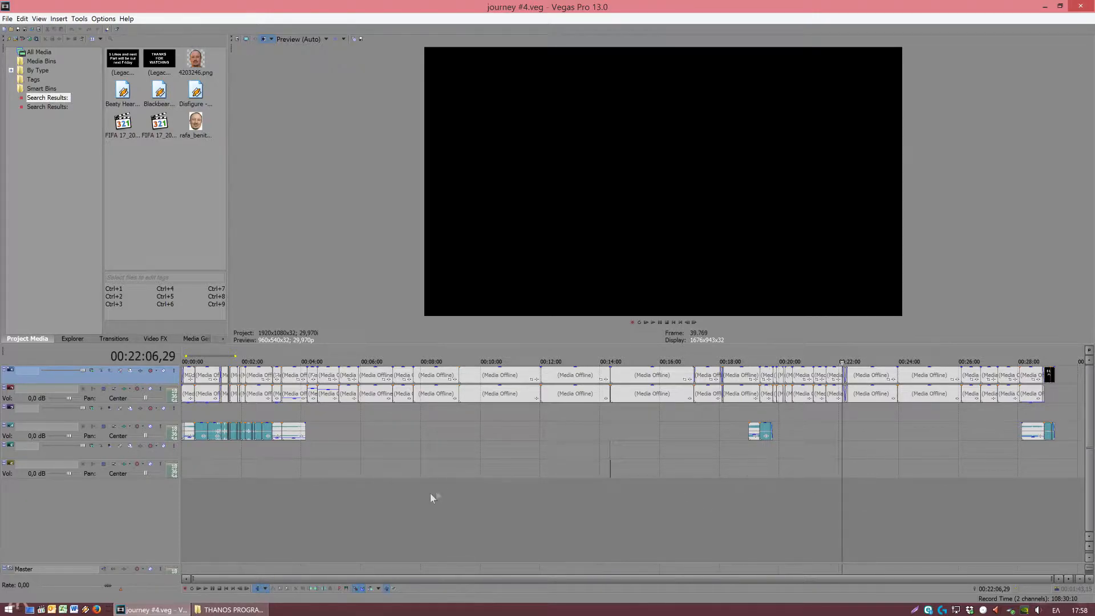
click(378, 362)
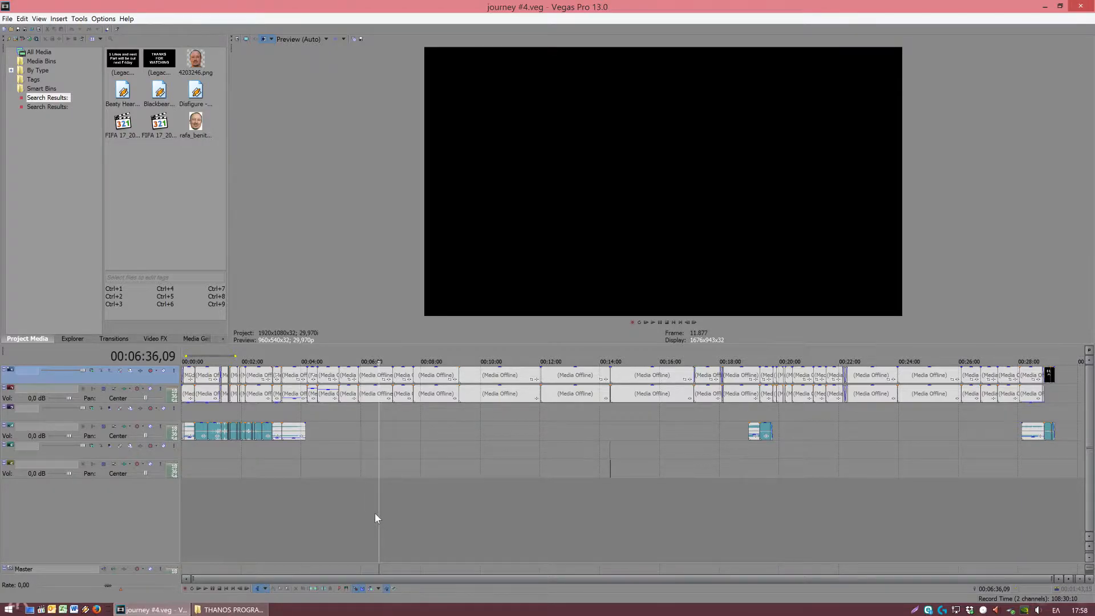
mouse_move(206, 230)
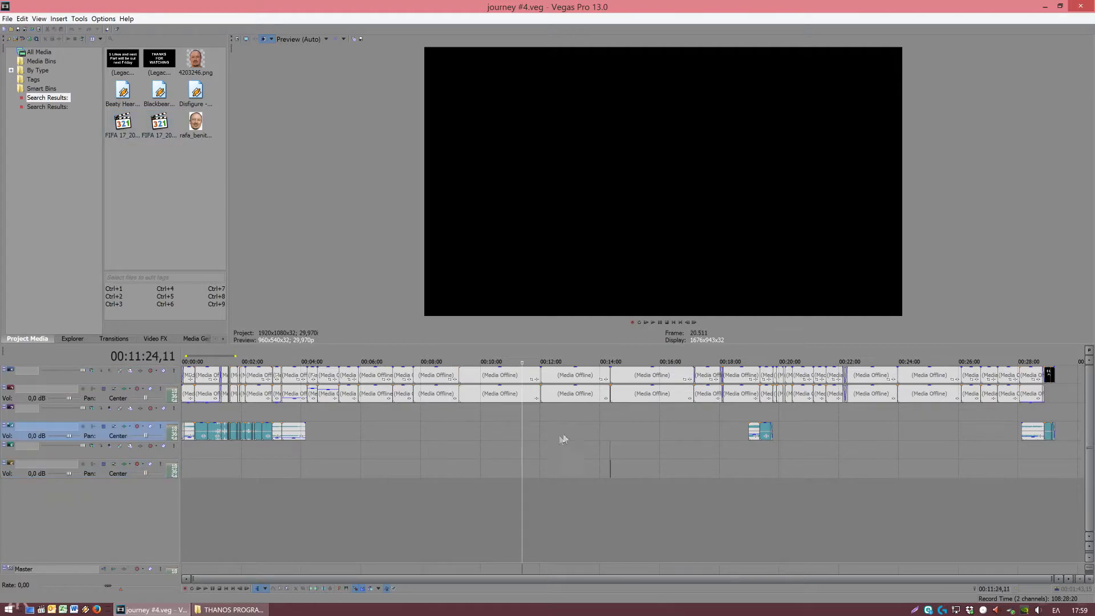
- Move the playhead to about 17 minutes, 20 minutes, and near the project's end at 27½ minutes
click(694, 362)
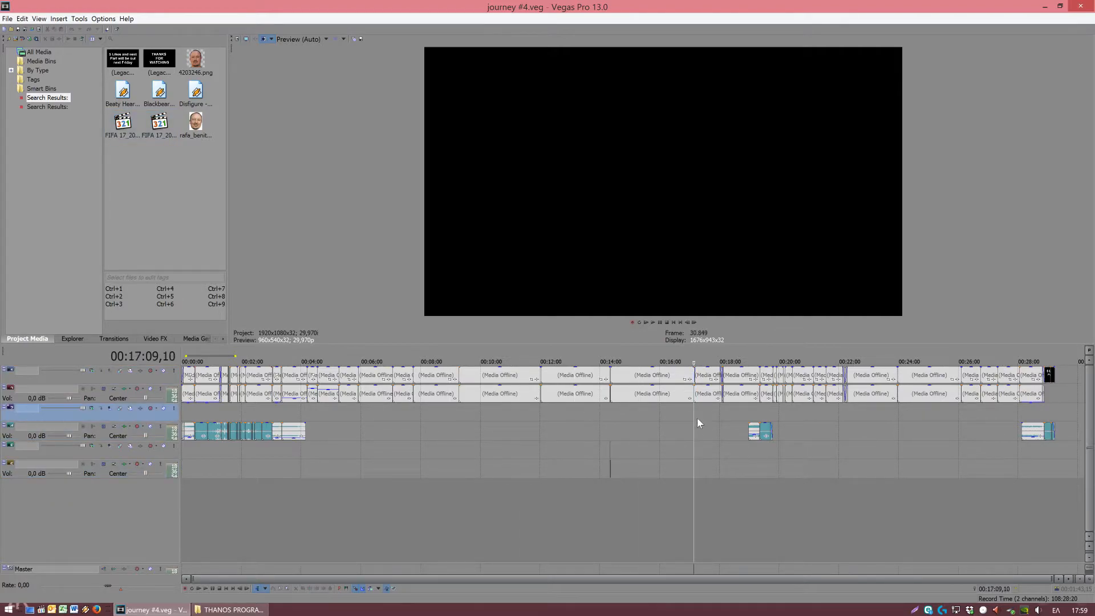
click(796, 362)
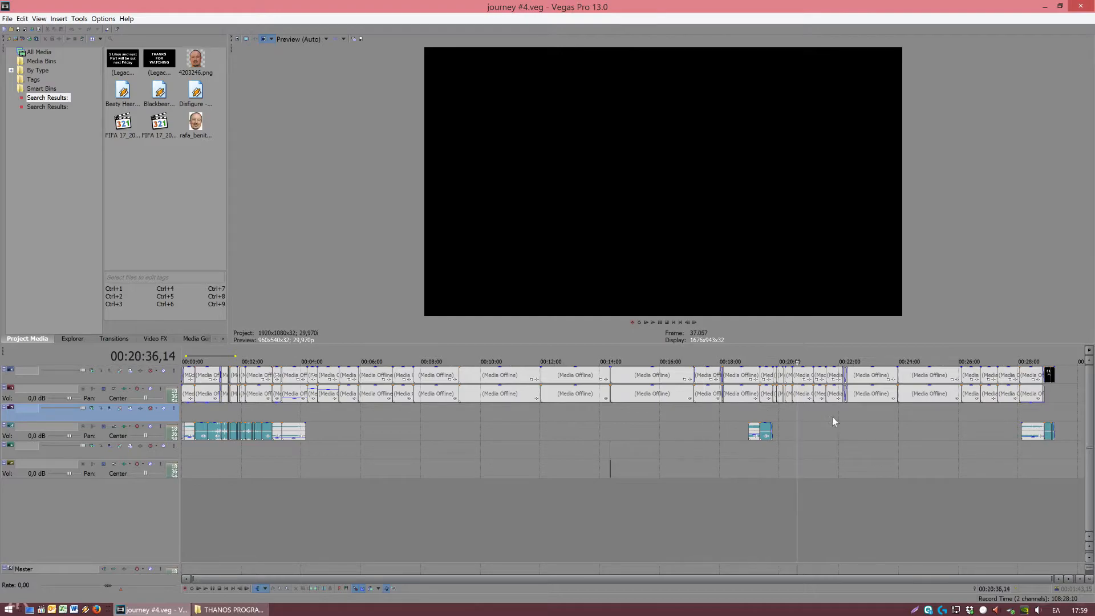
click(927, 362)
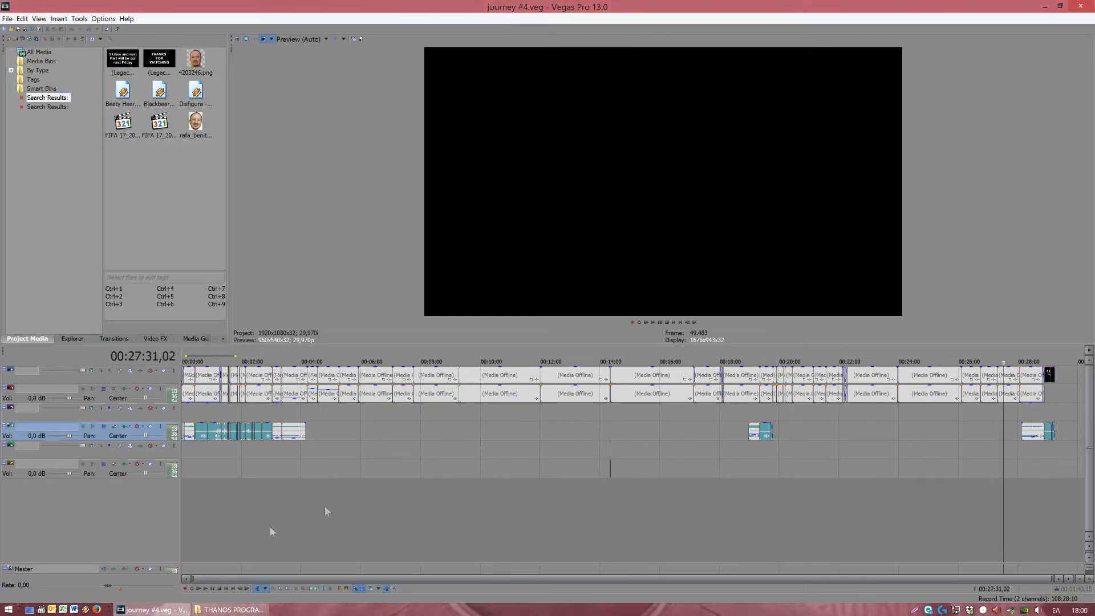
mouse_move(230, 609)
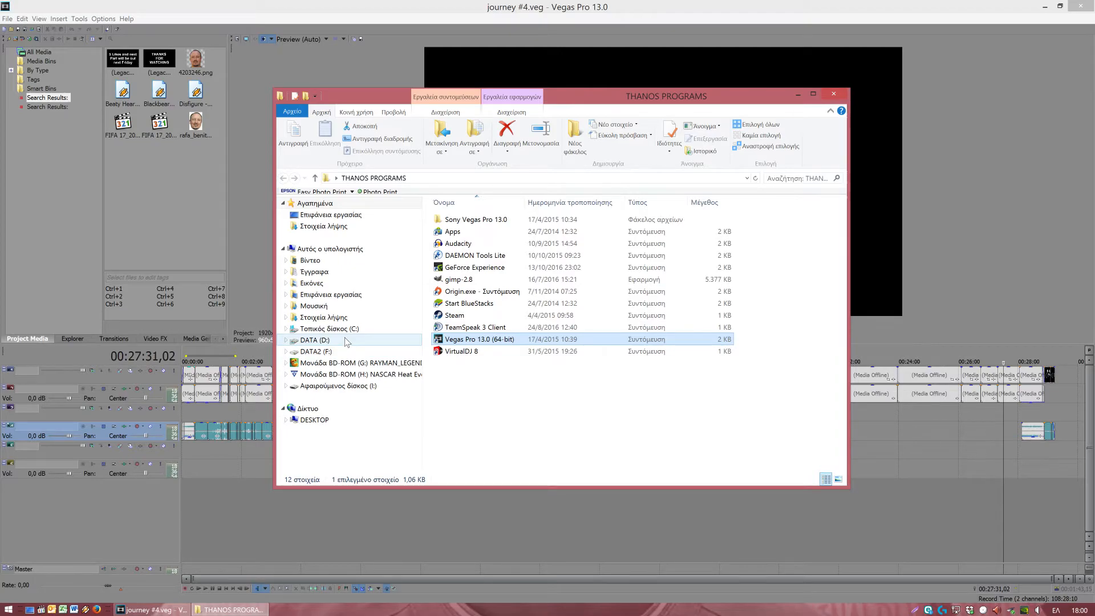
- Navigate Removable Disk (I:) > PS4 > SHARE > Video Clips to reach the FIFA 17 clips
click(338, 386)
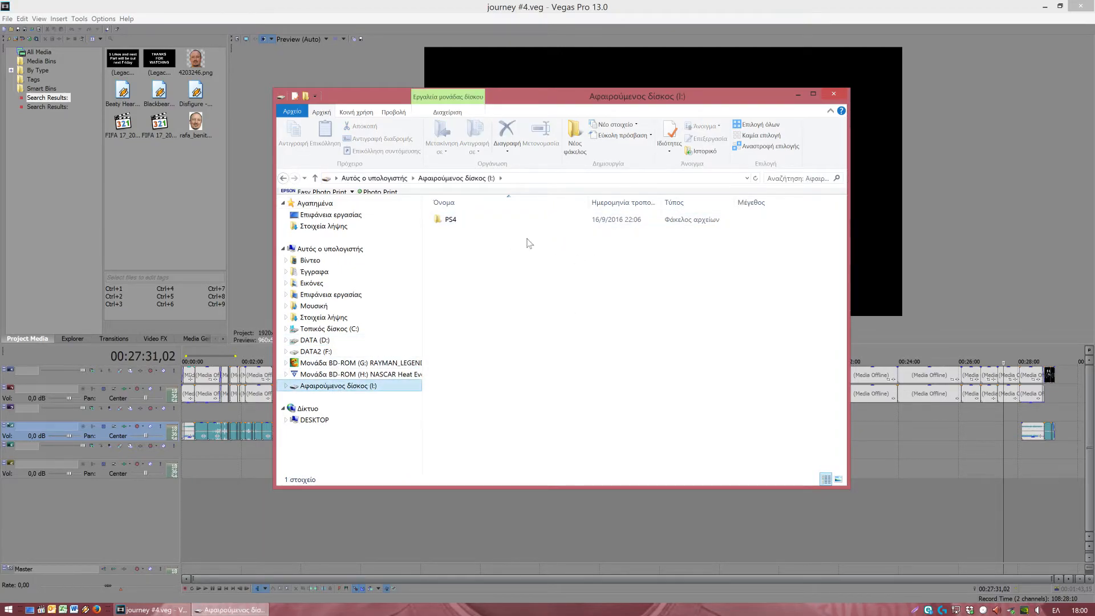
double_click(451, 220)
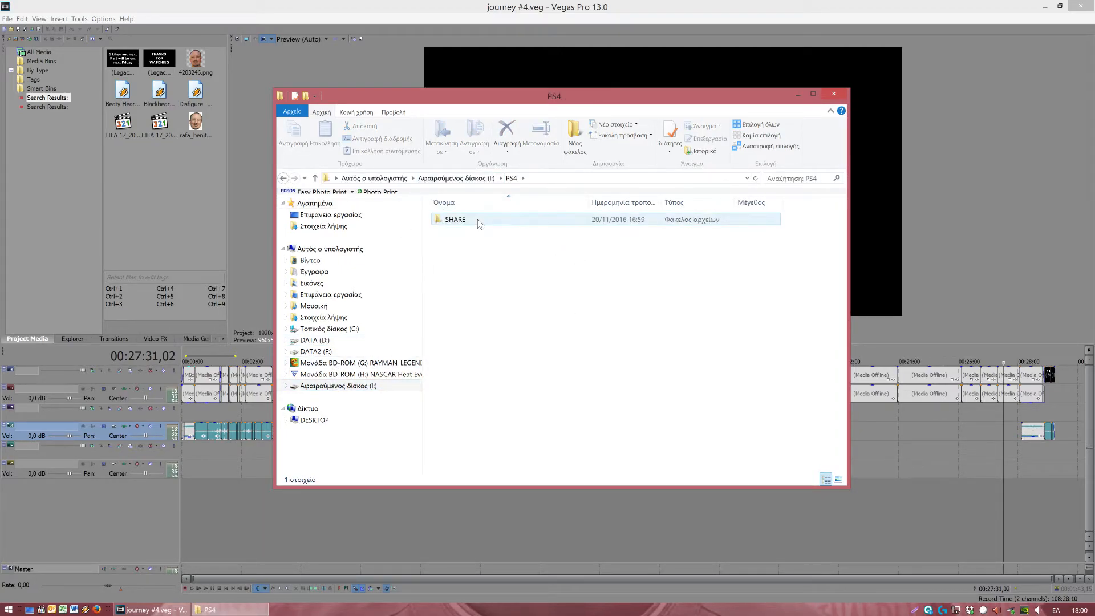
double_click(455, 219)
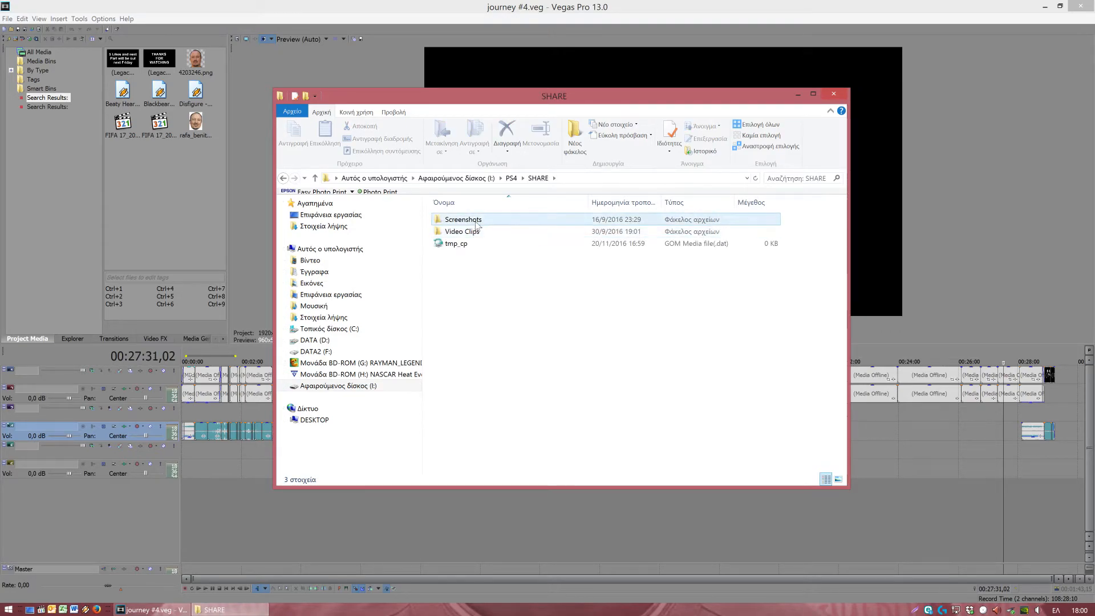
click(463, 219)
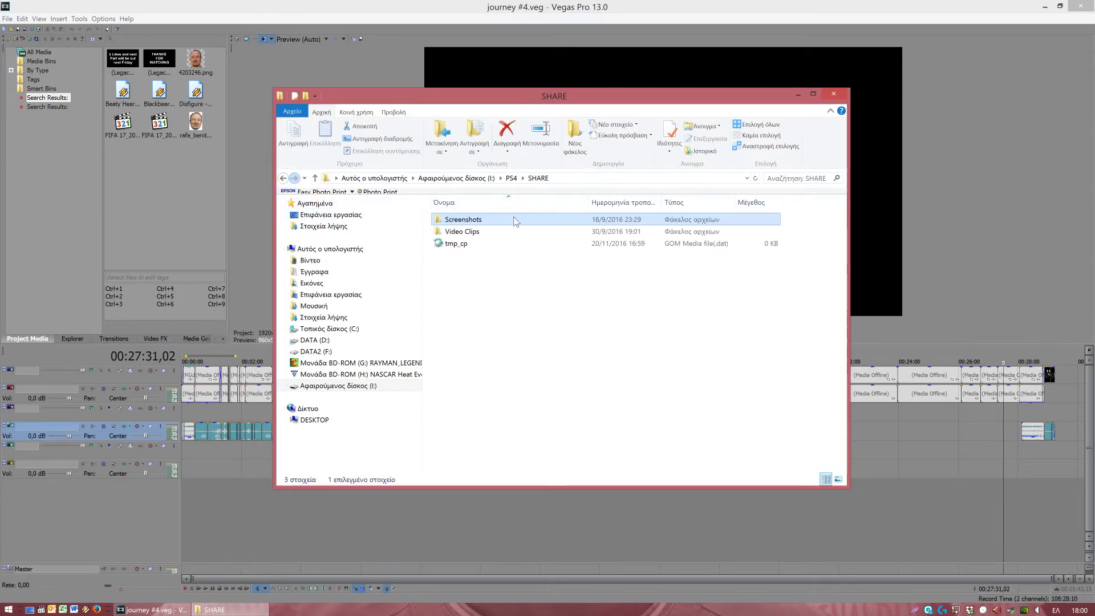
double_click(462, 232)
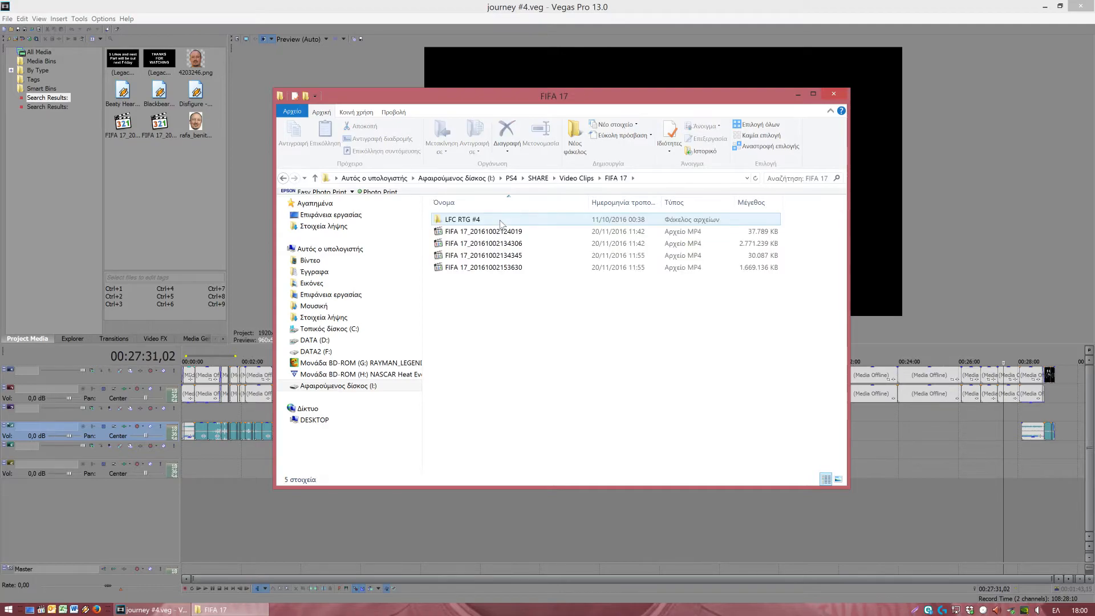
click(487, 319)
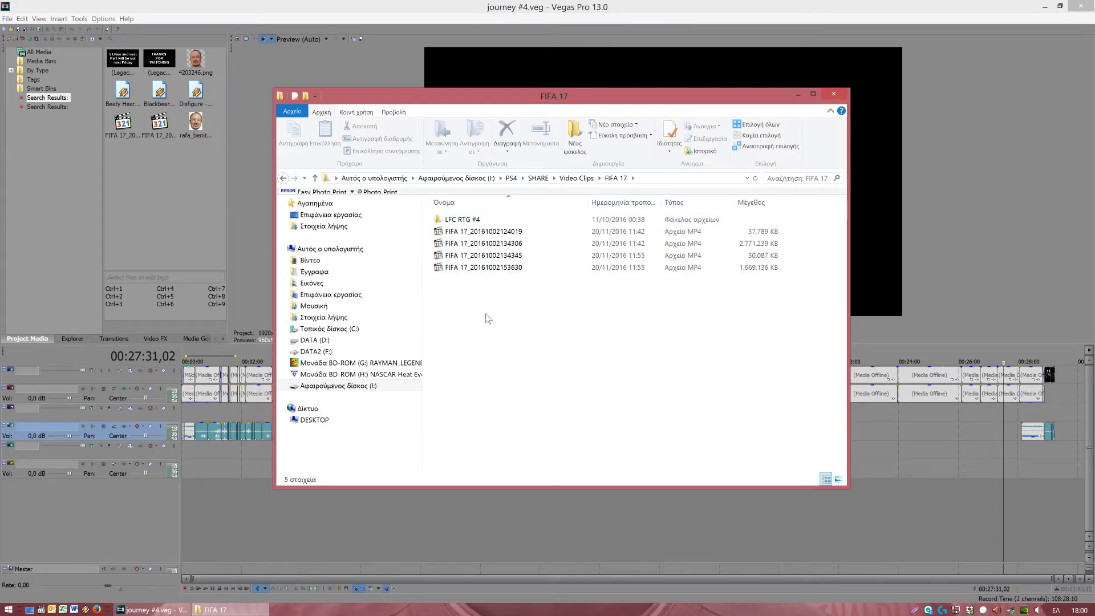
mouse_move(465, 318)
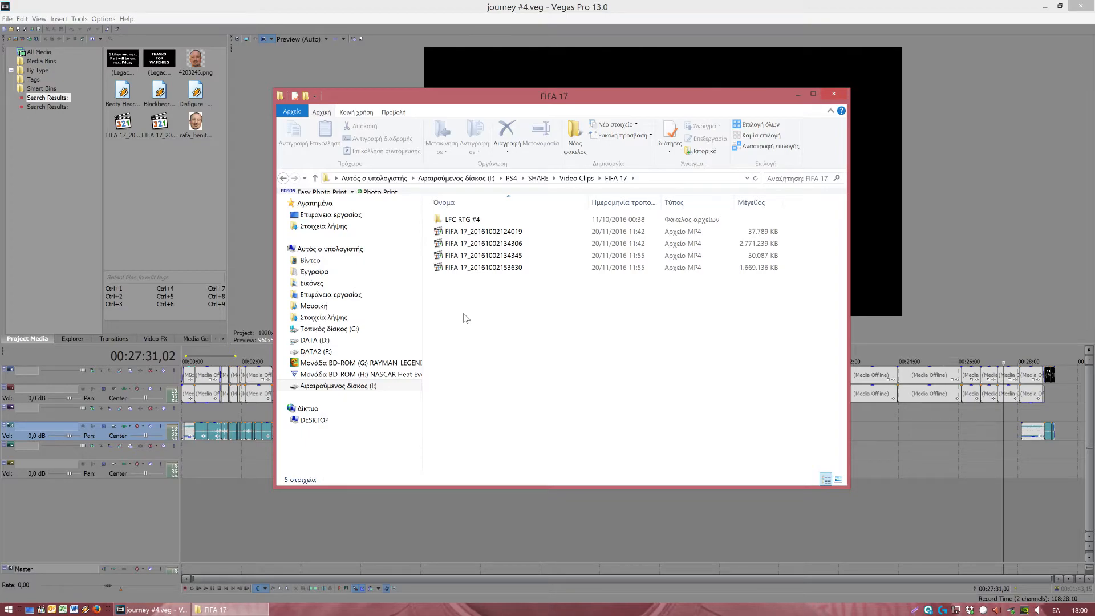
- Peek into the LFC RTG #4 subfolder and return to the FIFA 17 folder
click(462, 219)
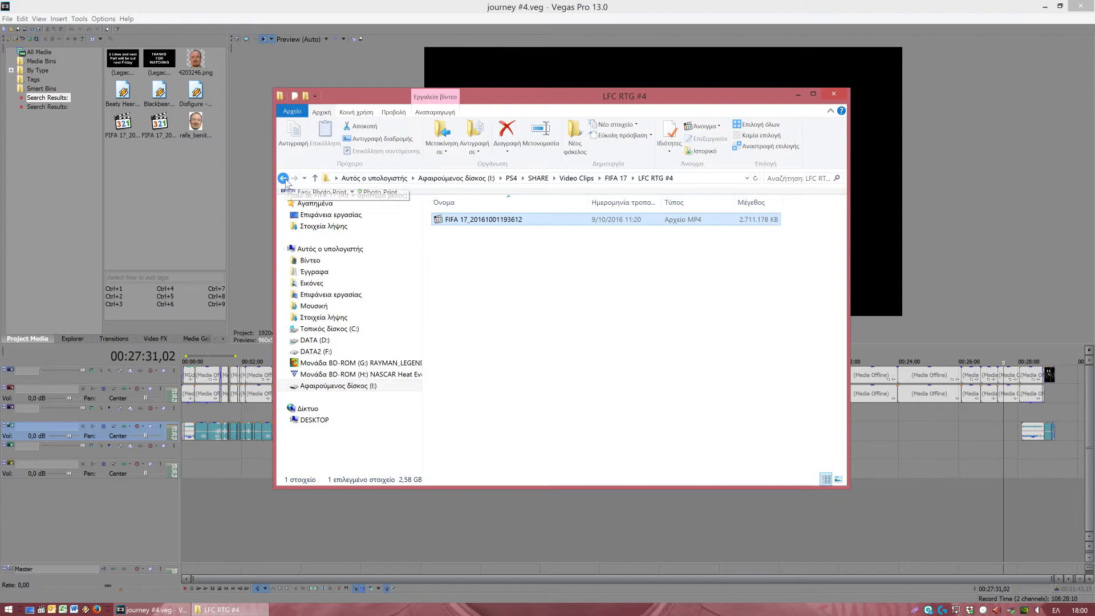
click(284, 178)
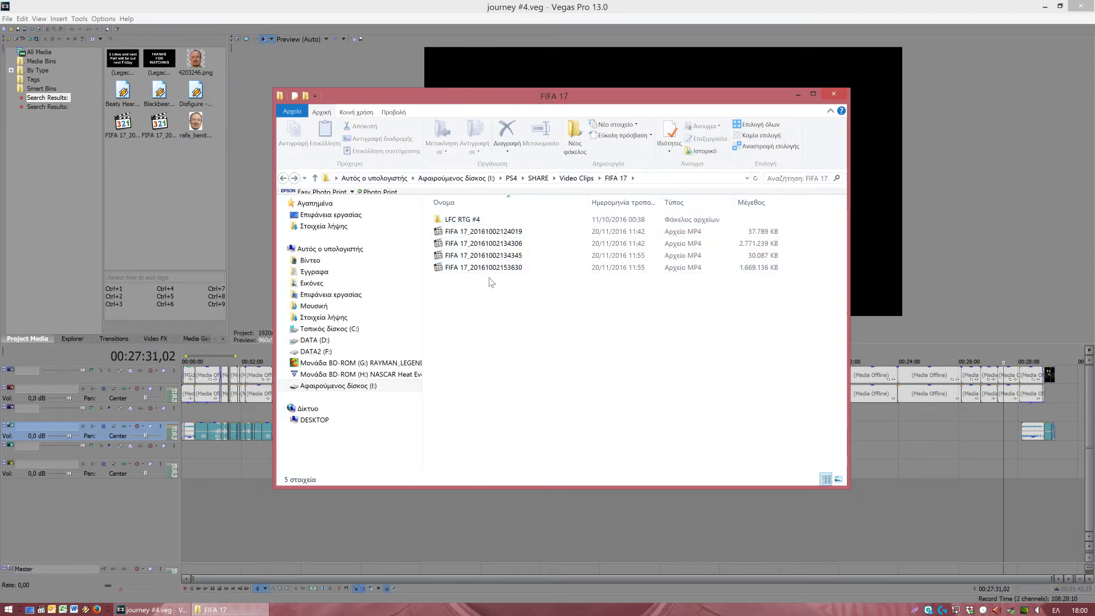
- Create folder LFC RTG #5 holding the four FIFA 17 MP4 clips, then close Explorer to return to Vegas Pro
right_click(489, 282)
text(LFC RTG #45)
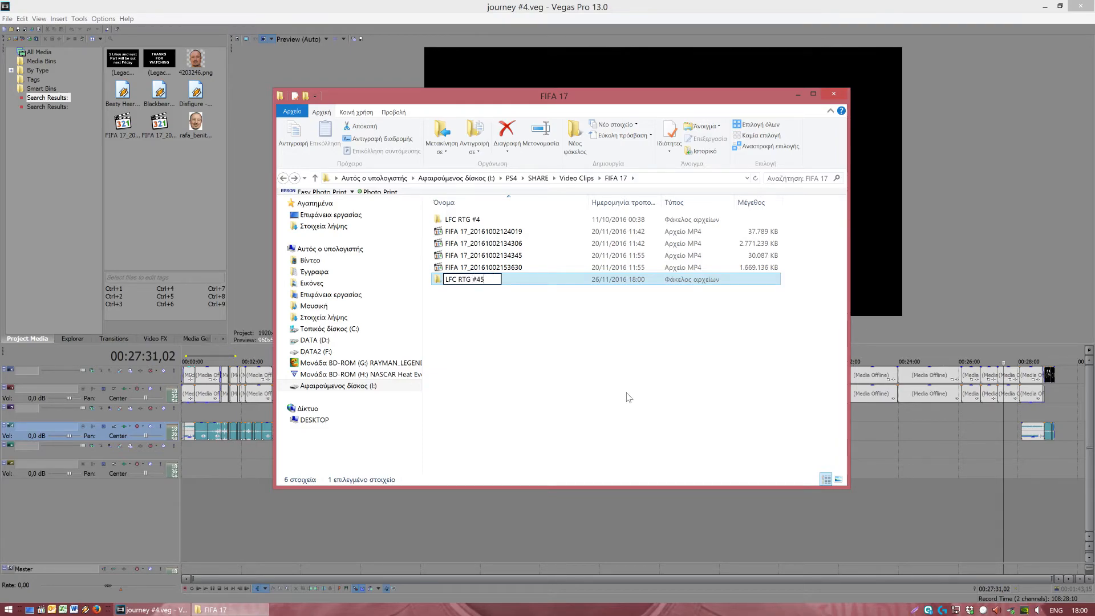
key(Return)
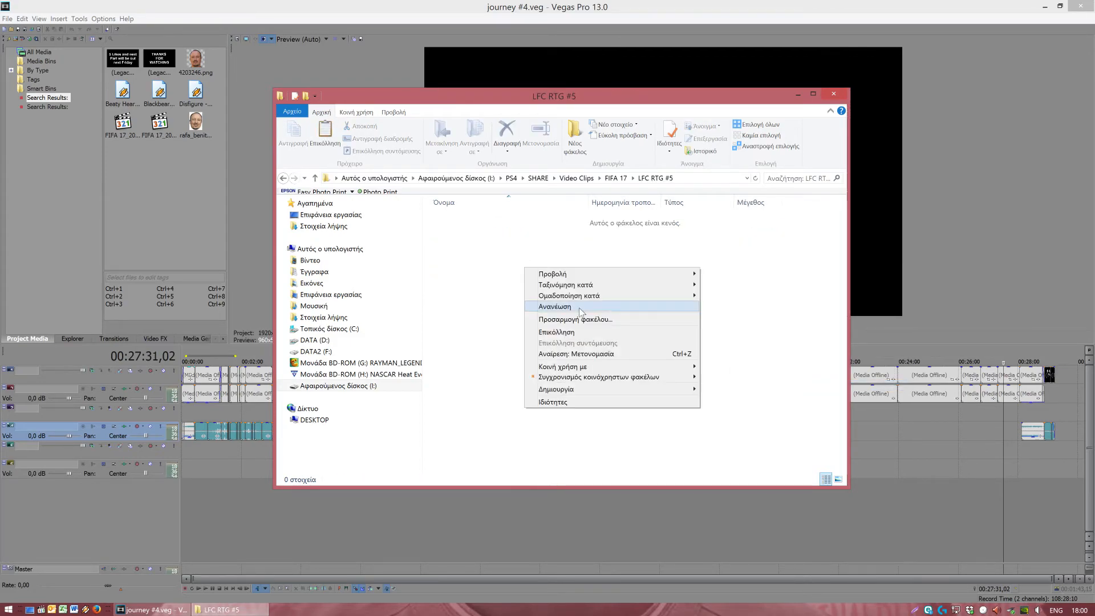
click(552, 307)
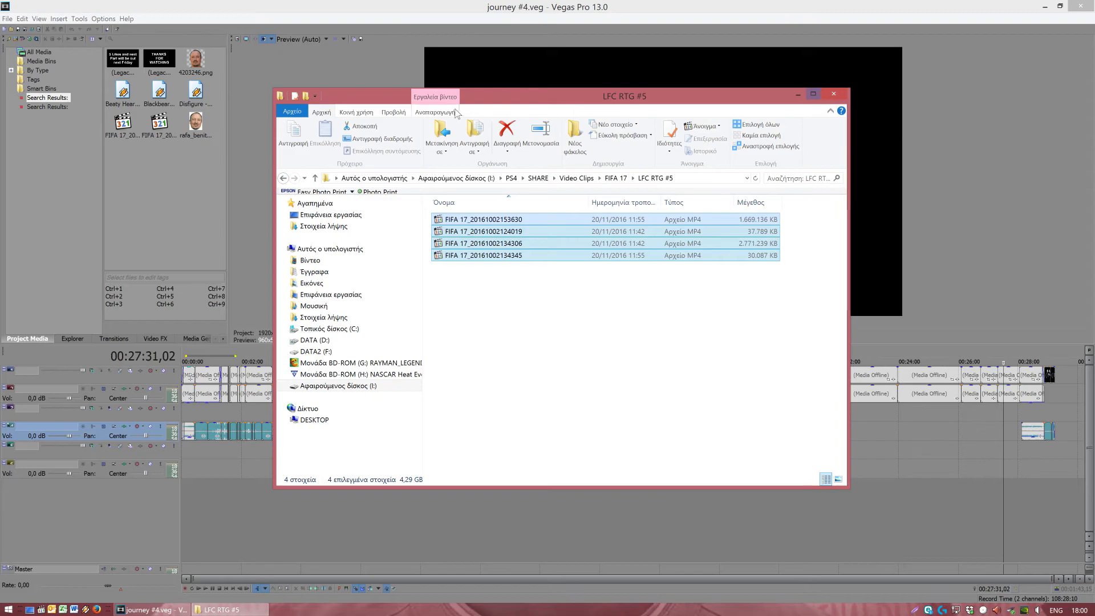
click(283, 178)
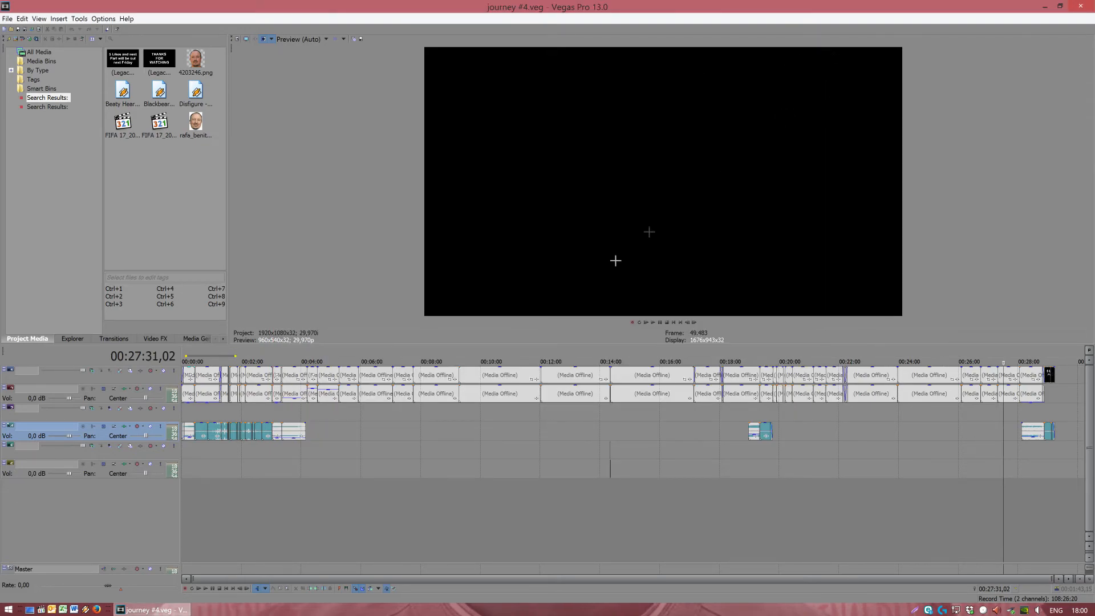
mouse_move(612, 495)
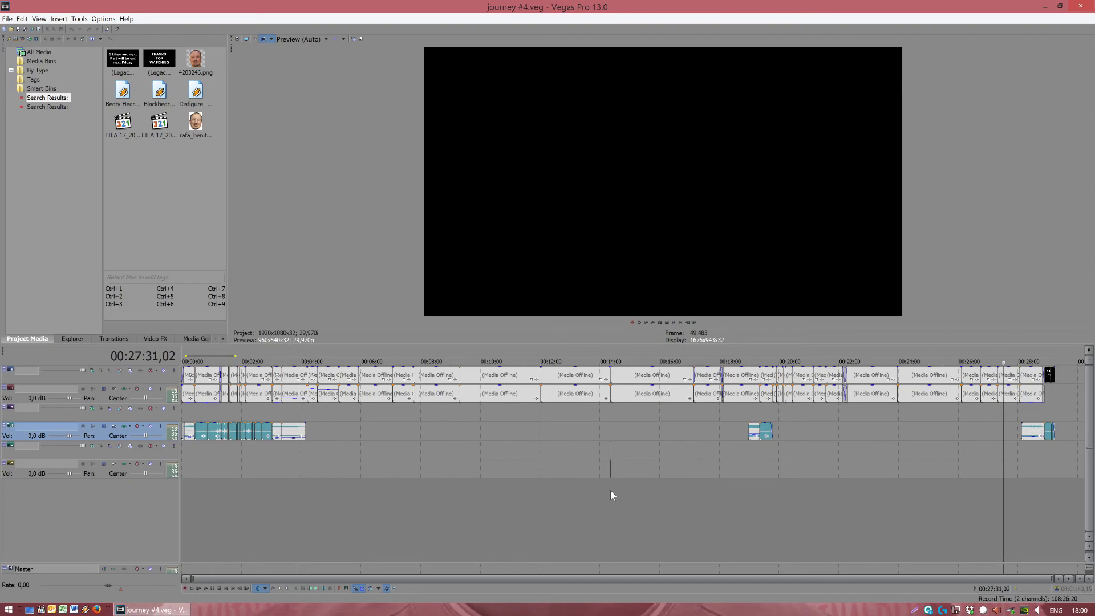
click(609, 361)
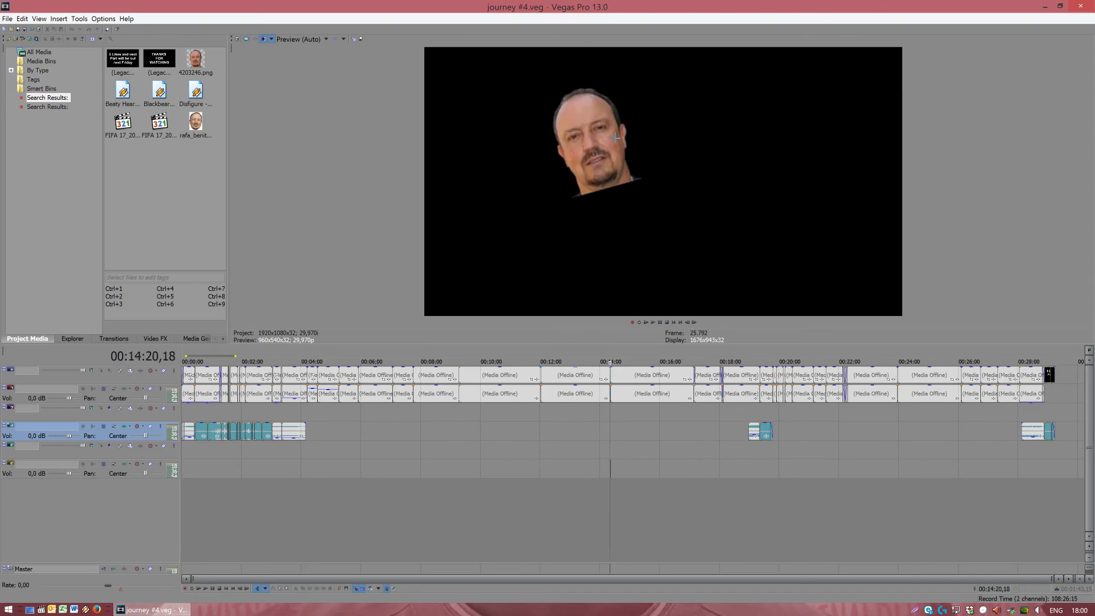
click(745, 374)
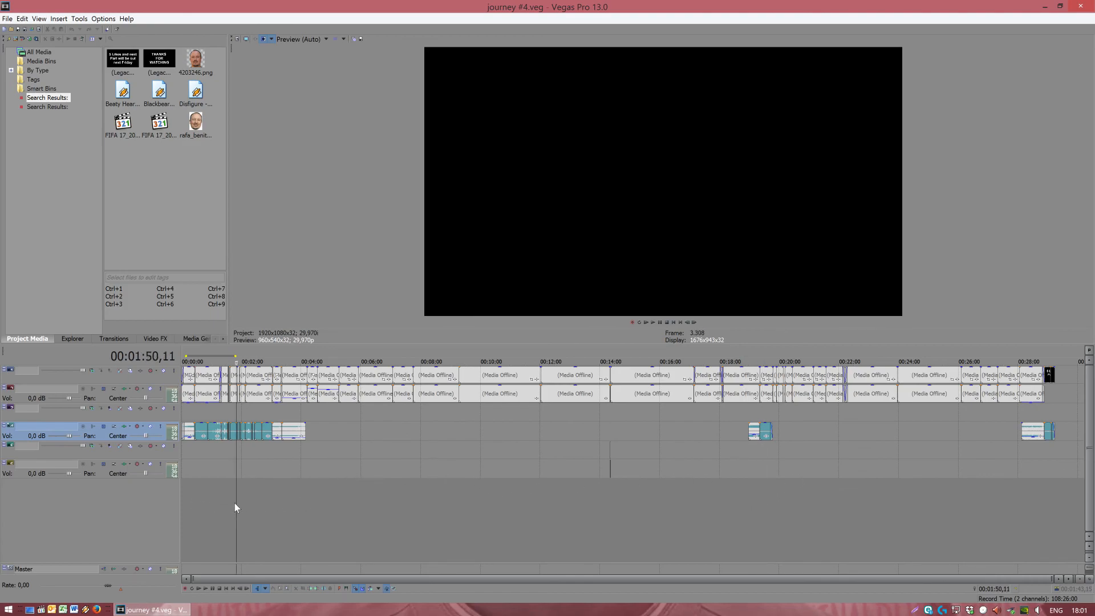
mouse_move(261, 485)
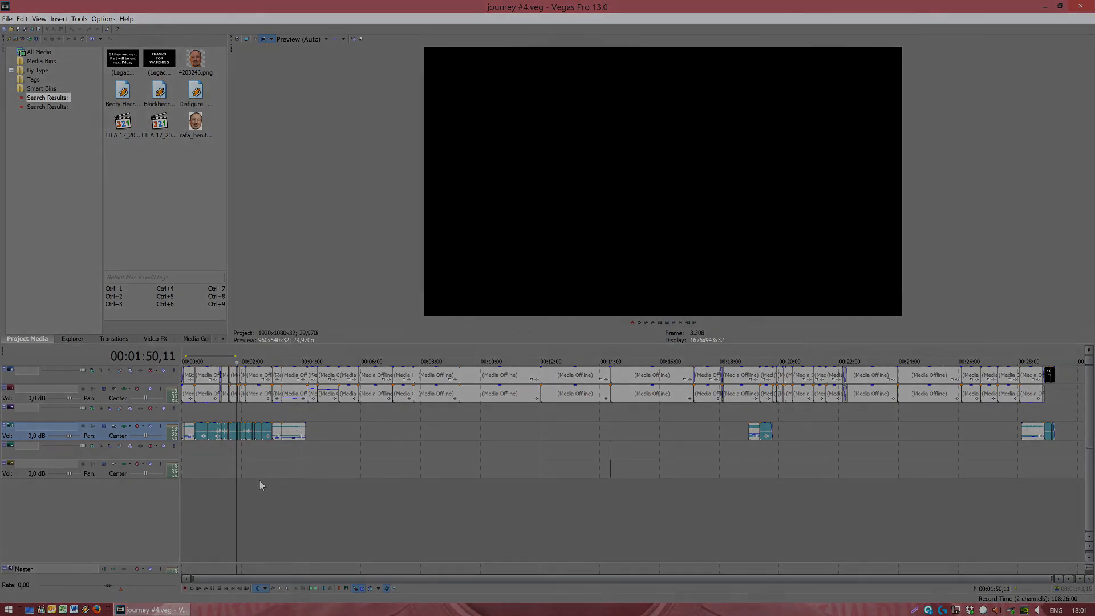